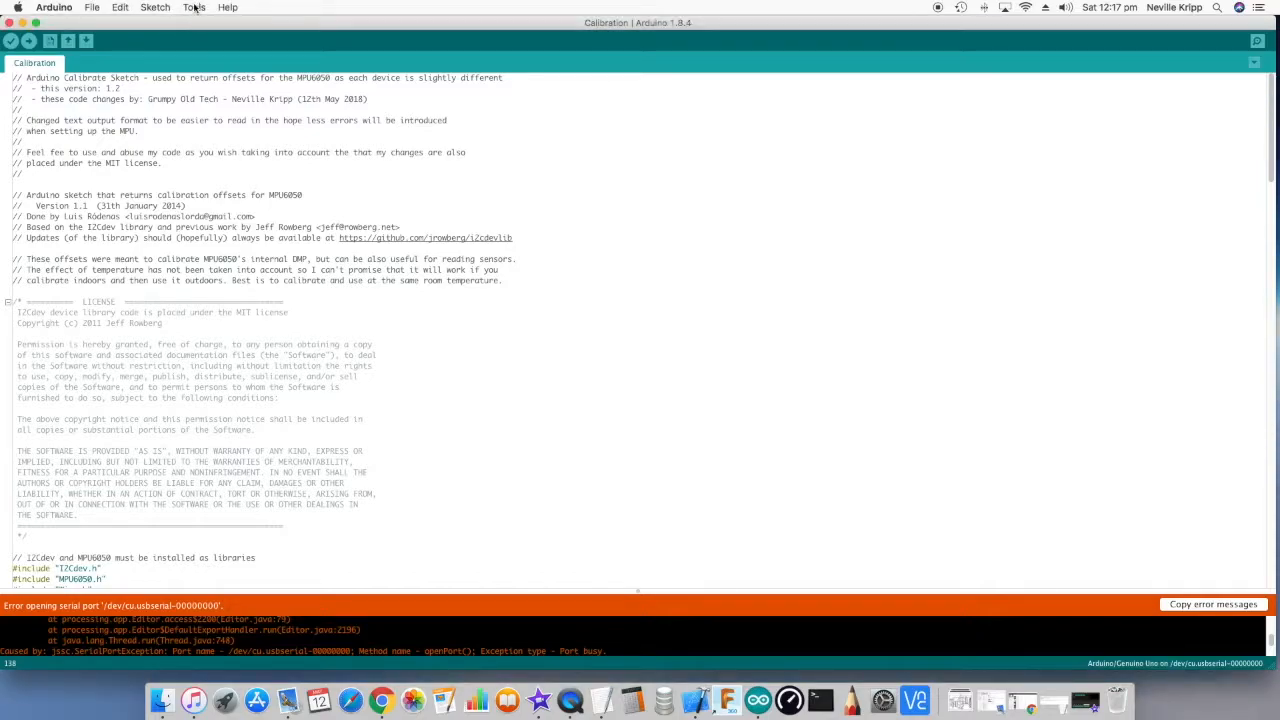
Keep Arduino/Genuino Uno as the board and upload the Calibration sketch (7436 bytes, 23%)
left_click(193, 7)
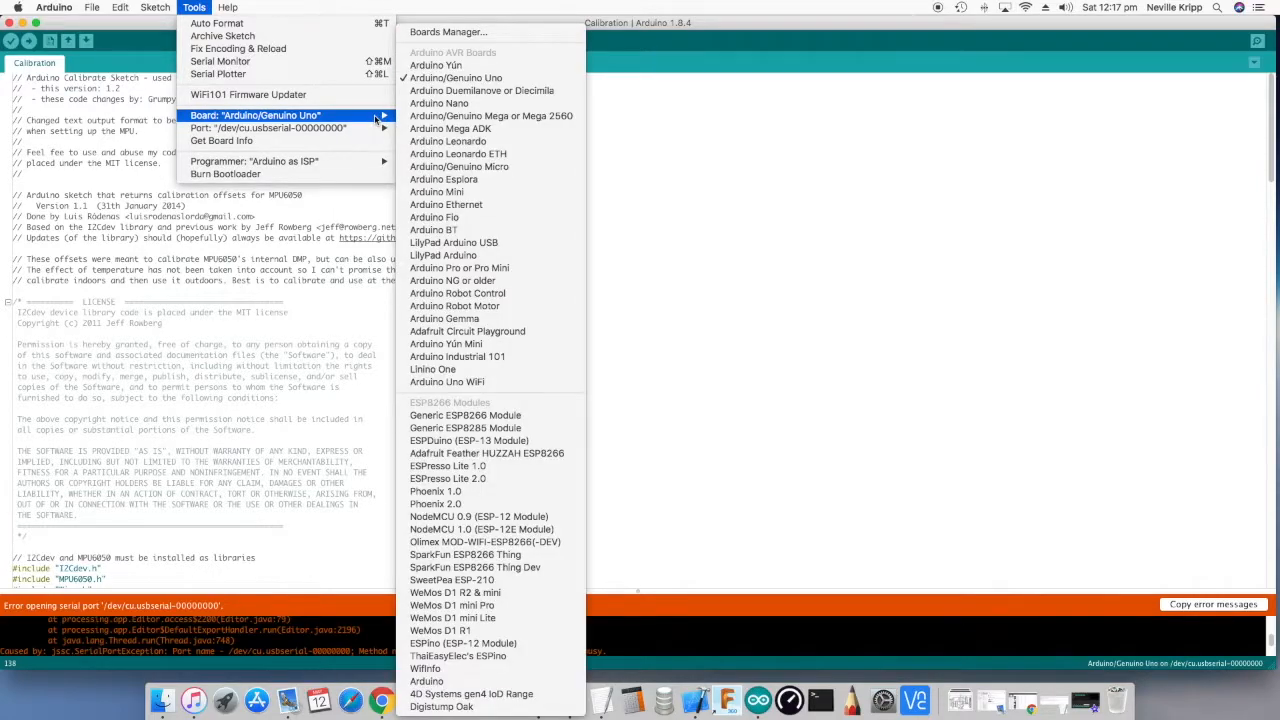
mouse_move(456, 77)
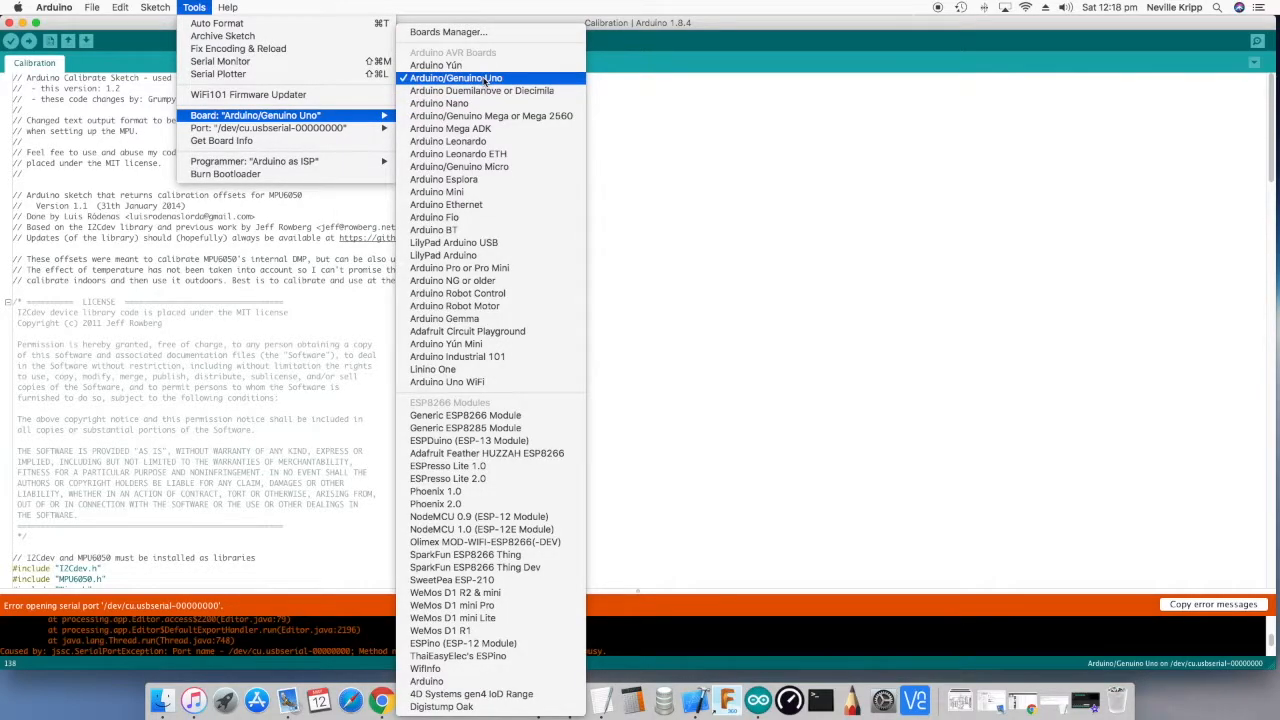
left_click(680, 140)
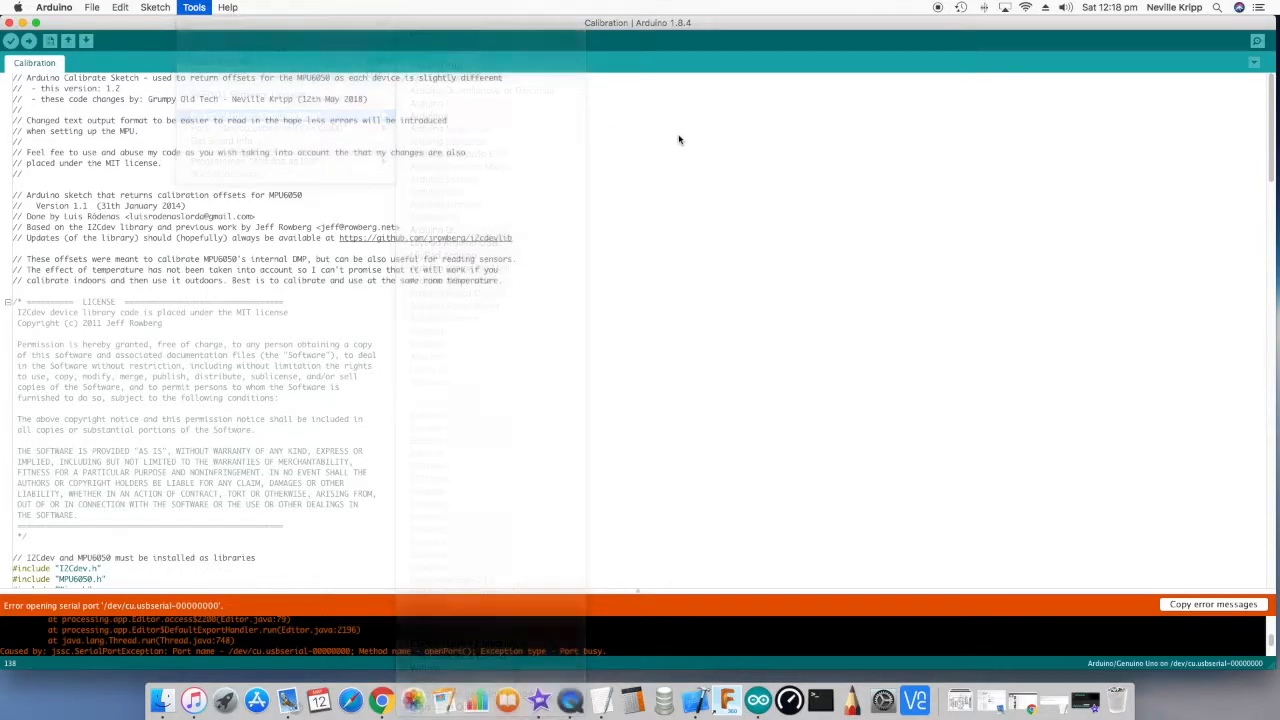
left_click(28, 41)
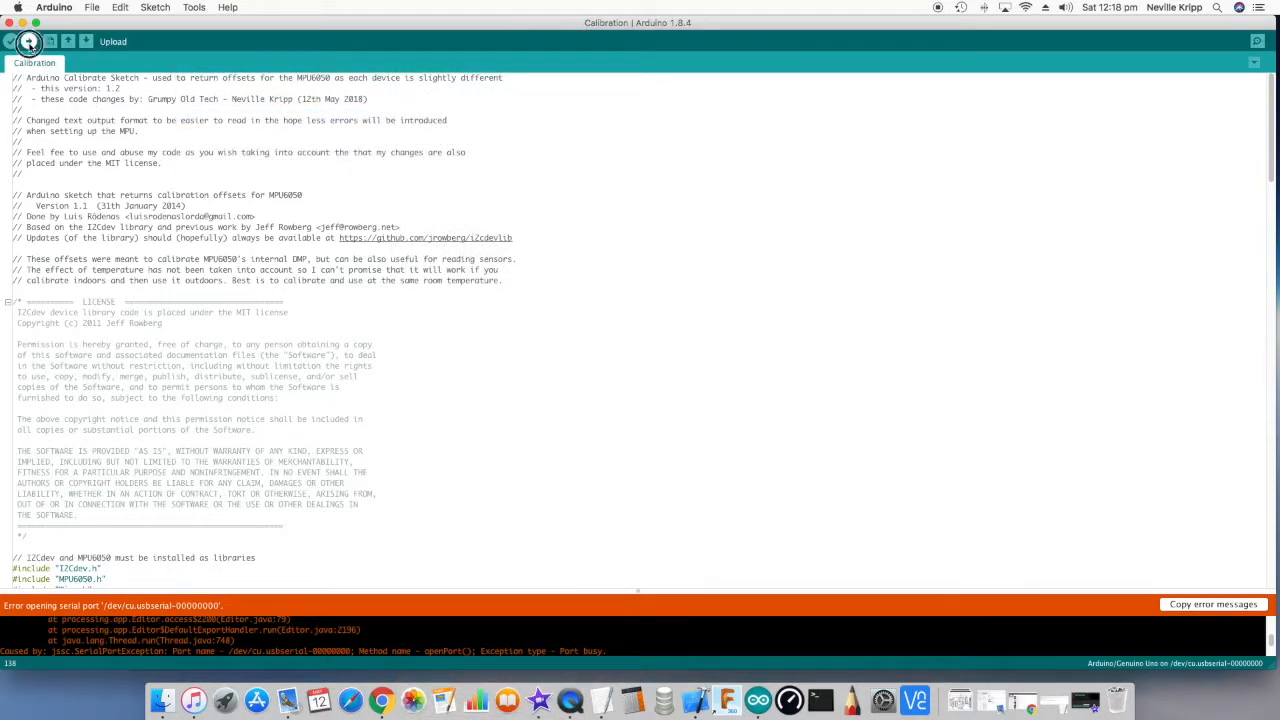
left_click(11, 41)
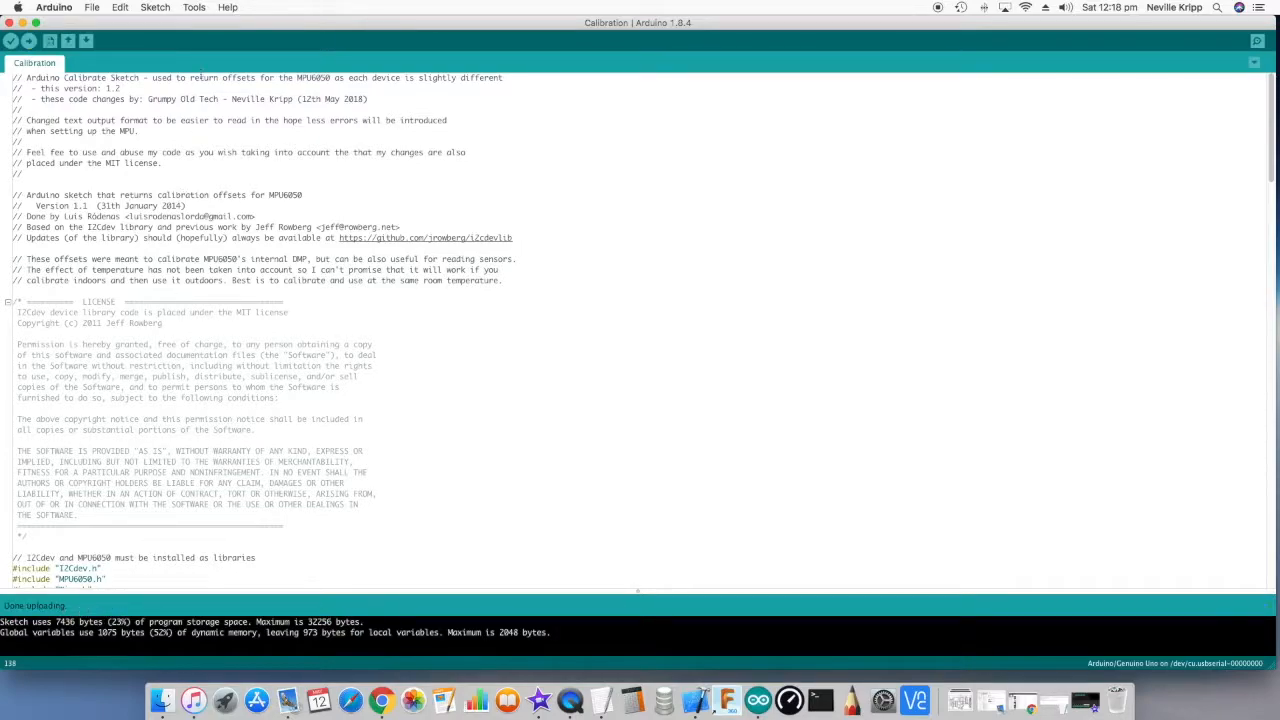
Open the Serial Monitor from Tools to read the reported MPU offsets
left_click(193, 7)
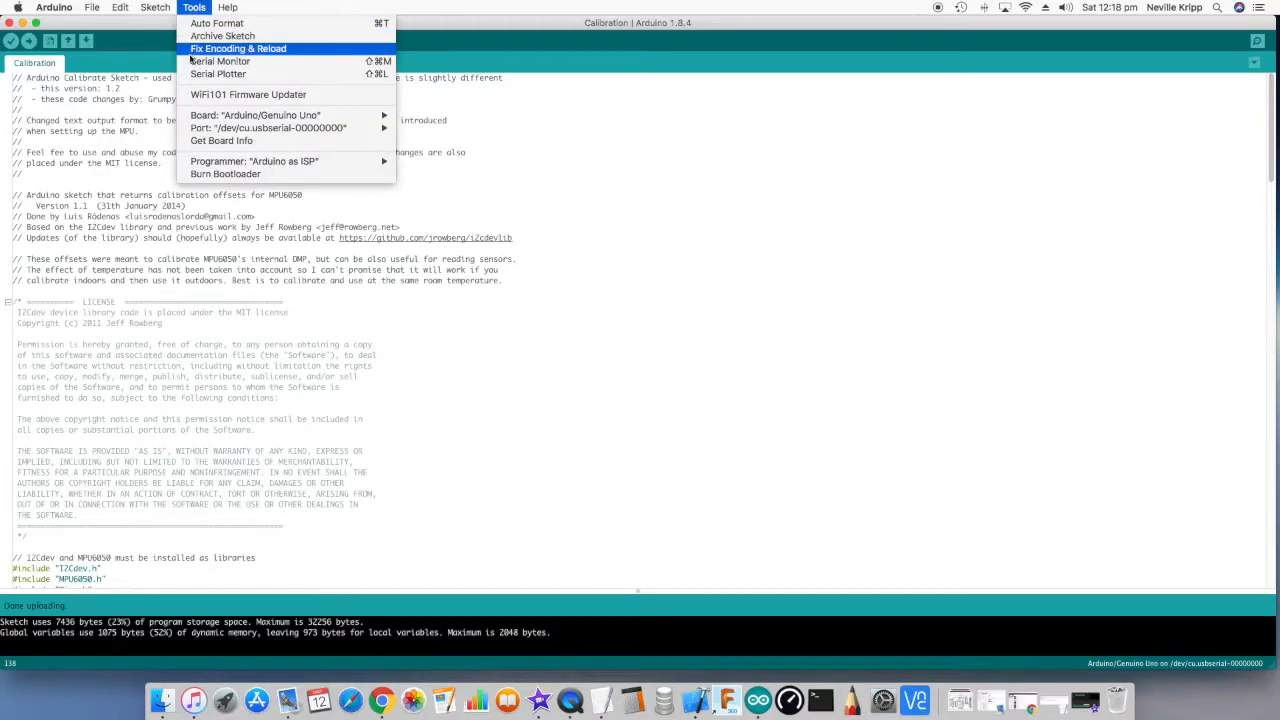
left_click(219, 61)
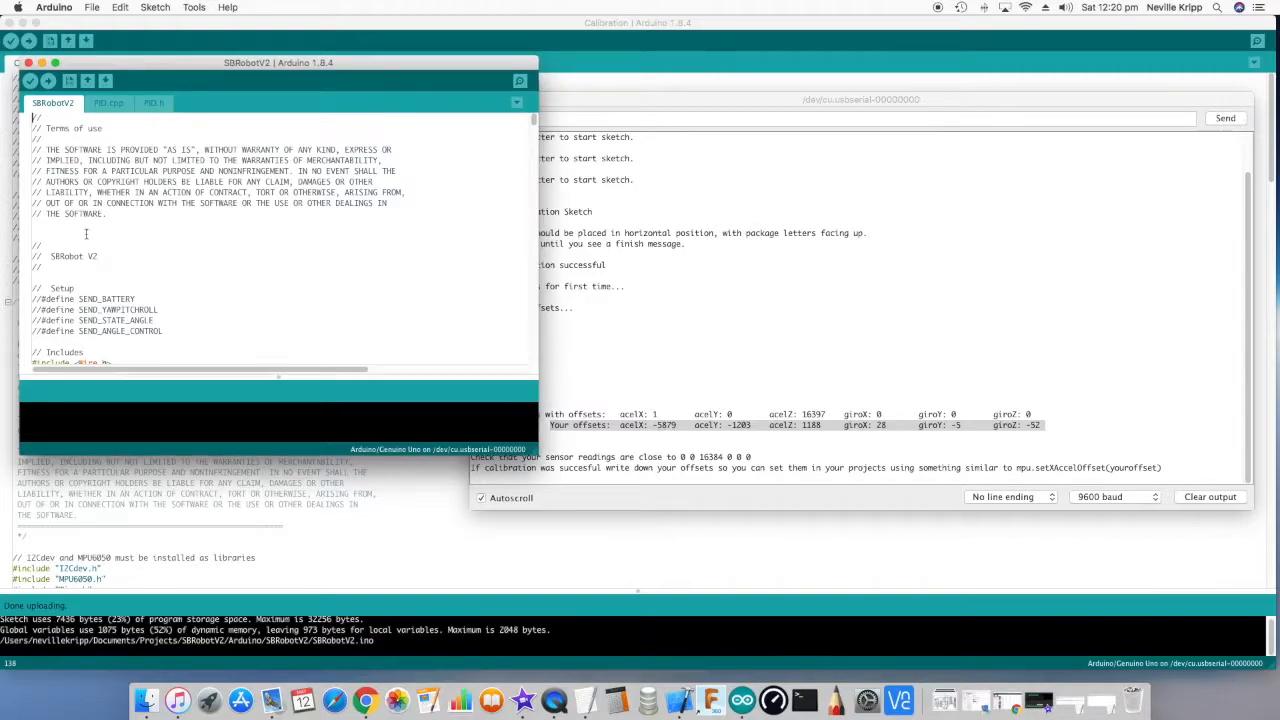
Scroll to the mpu offset calls in SBRobotV2's setup and place the cursor among the values
scroll("down", 3)
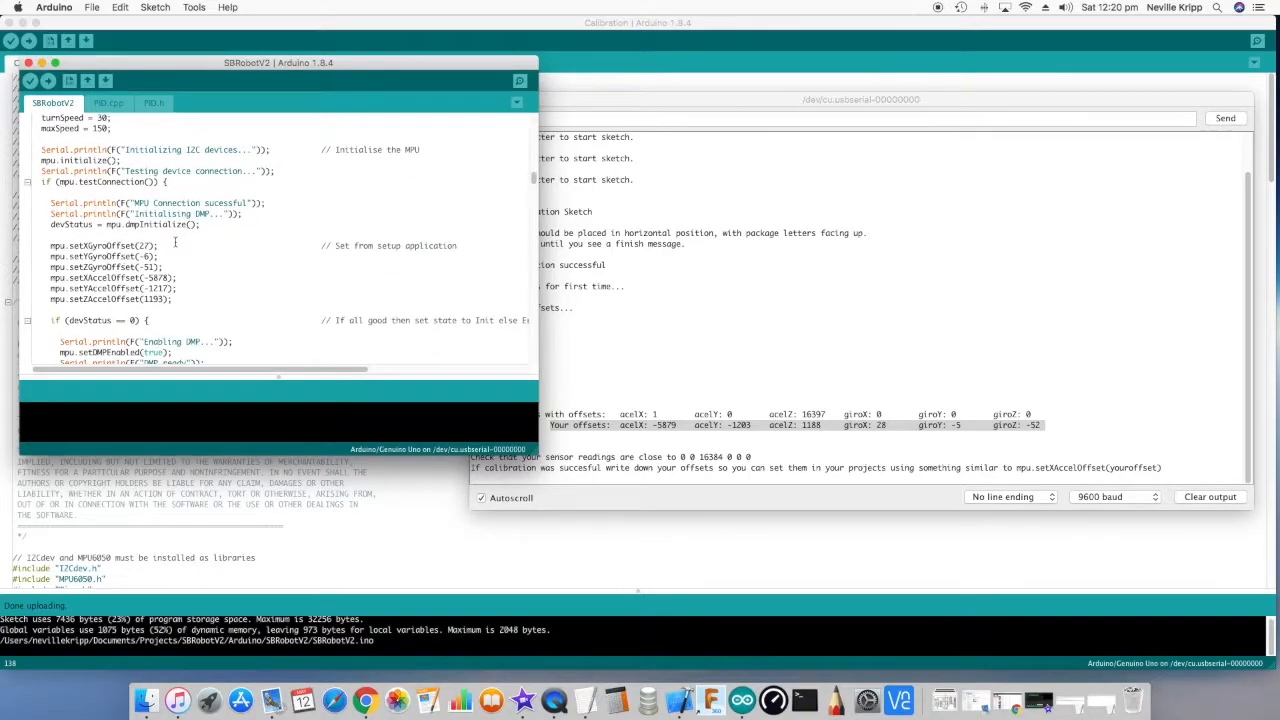
left_click(146, 246)
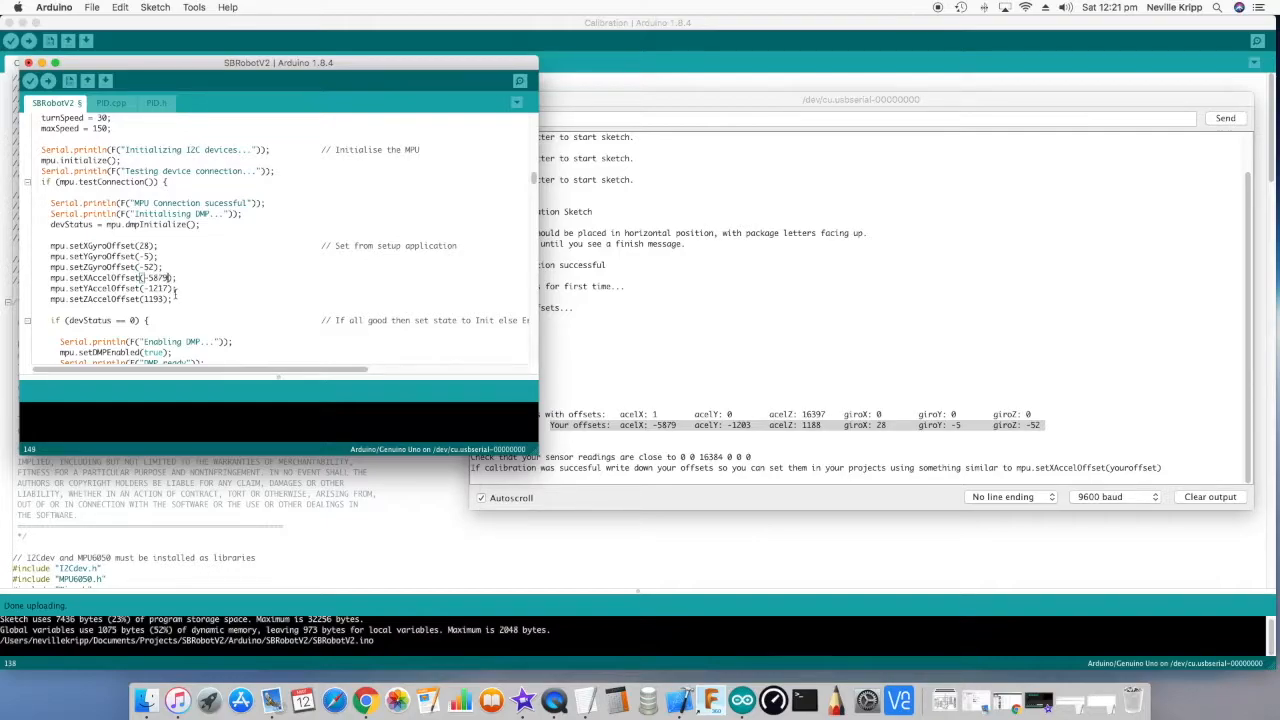
mouse_move(103, 708)
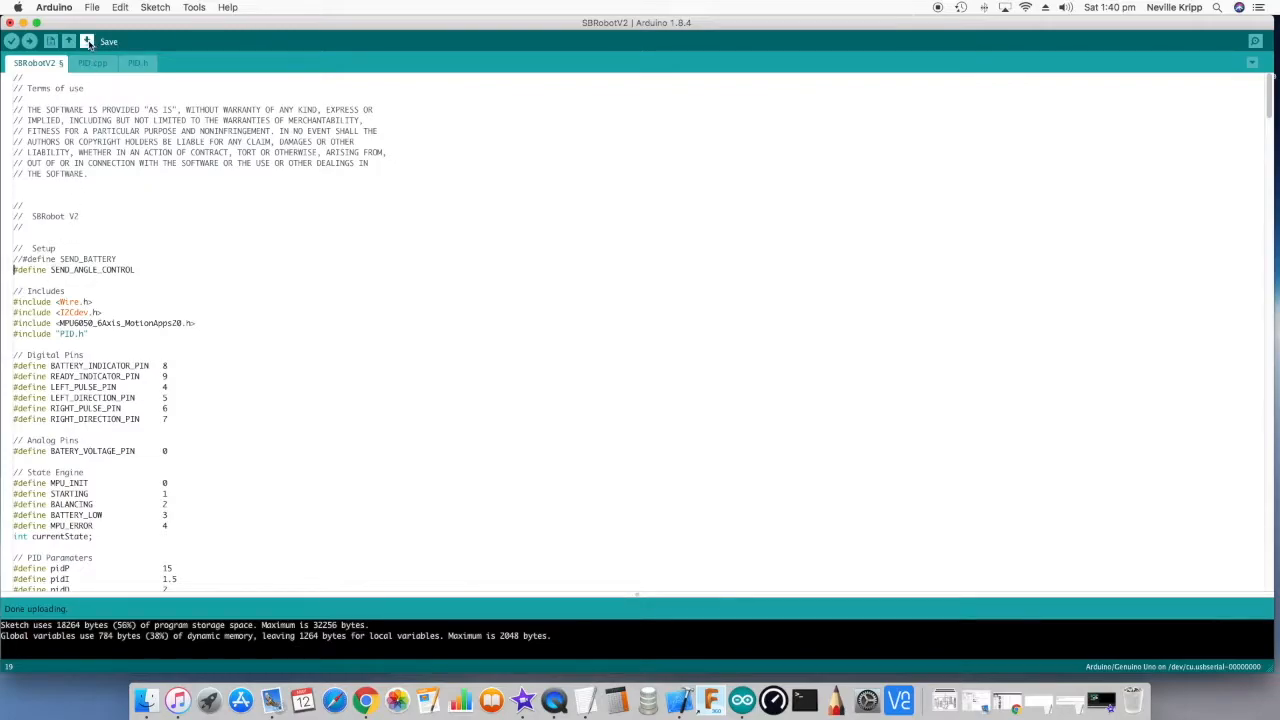
Save SBRobotV2 and upload it to the Uno (18264 bytes, 56%)
left_click(194, 8)
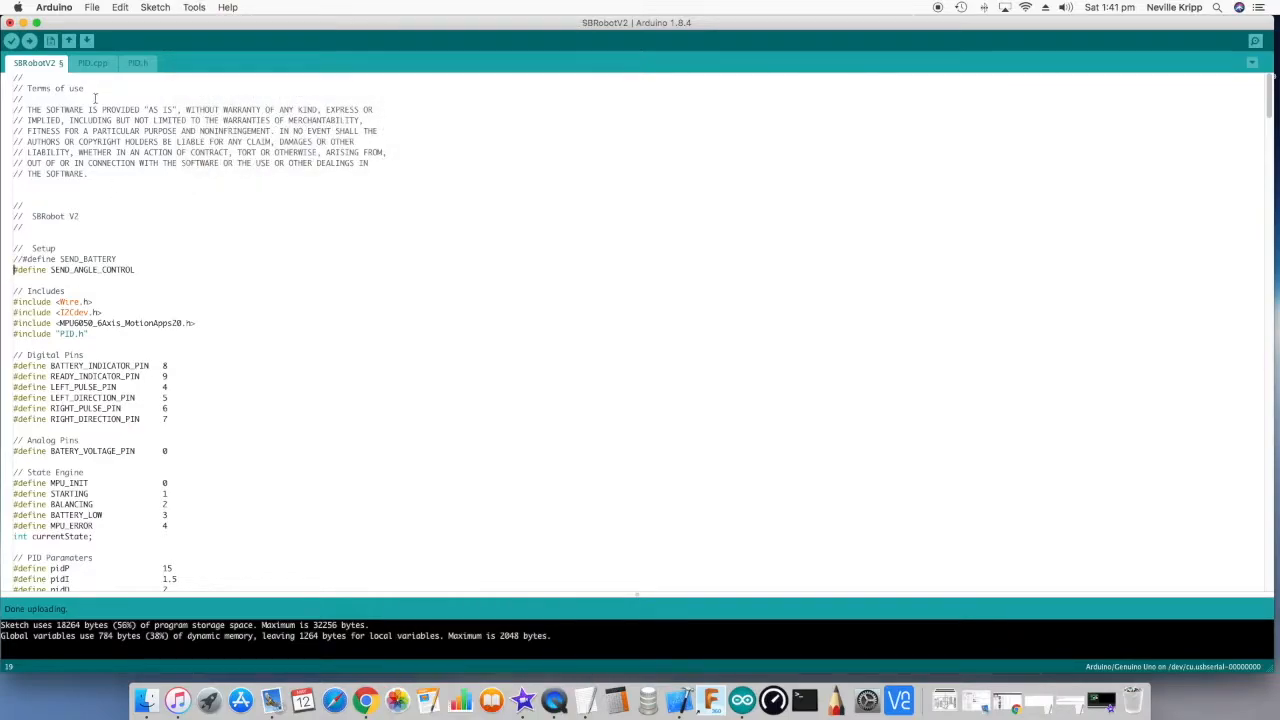
left_click(29, 40)
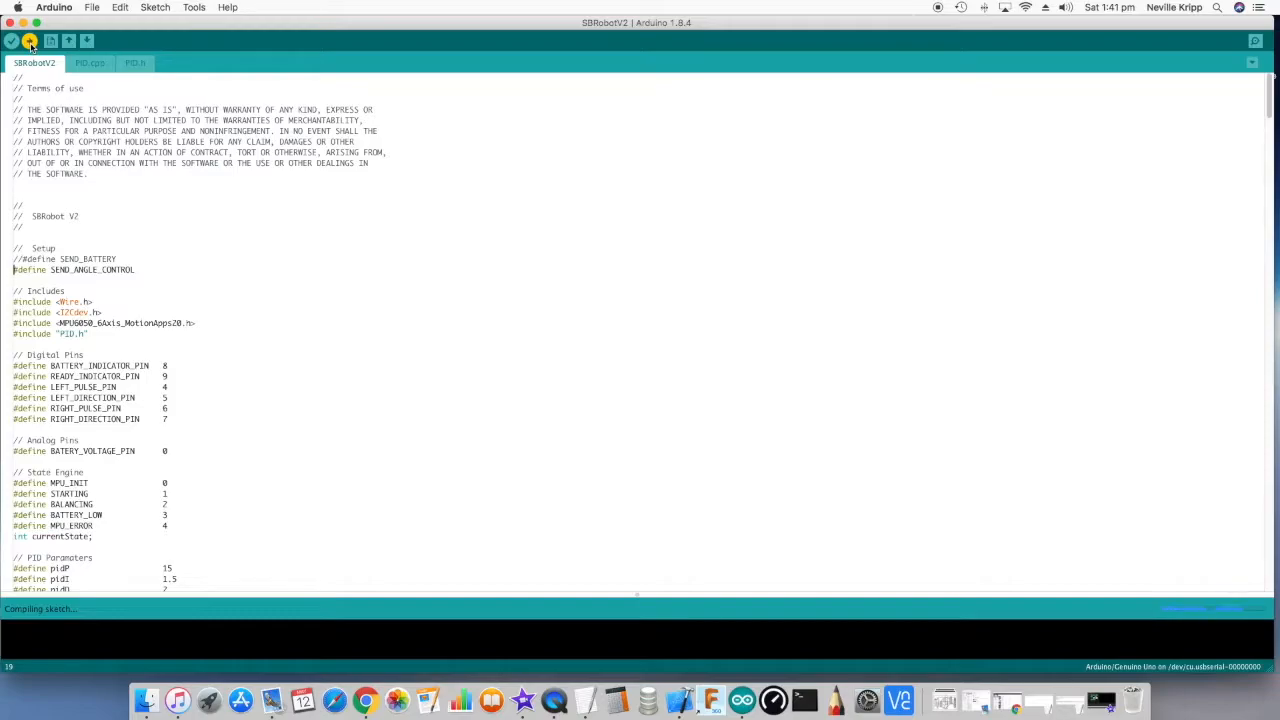
left_click(30, 40)
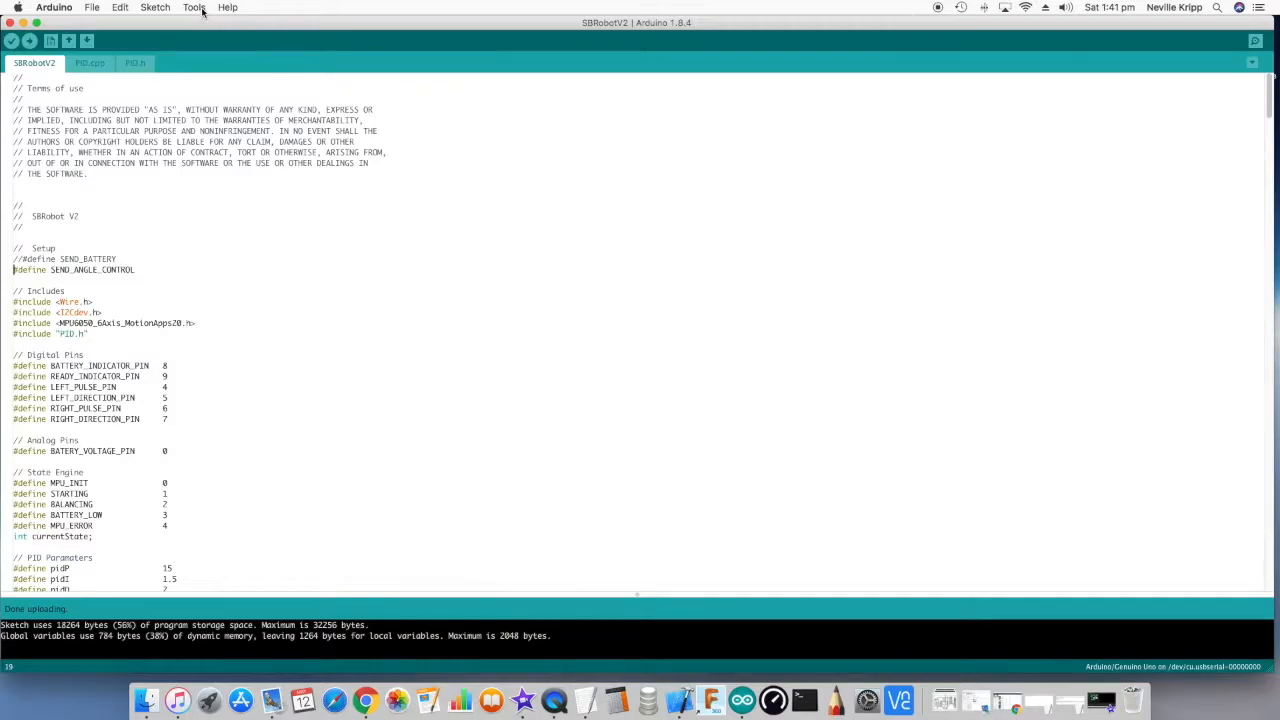
Open the Serial Monitor and turn off Autoscroll to read the yaw-pitch-roll output
left_click(1255, 41)
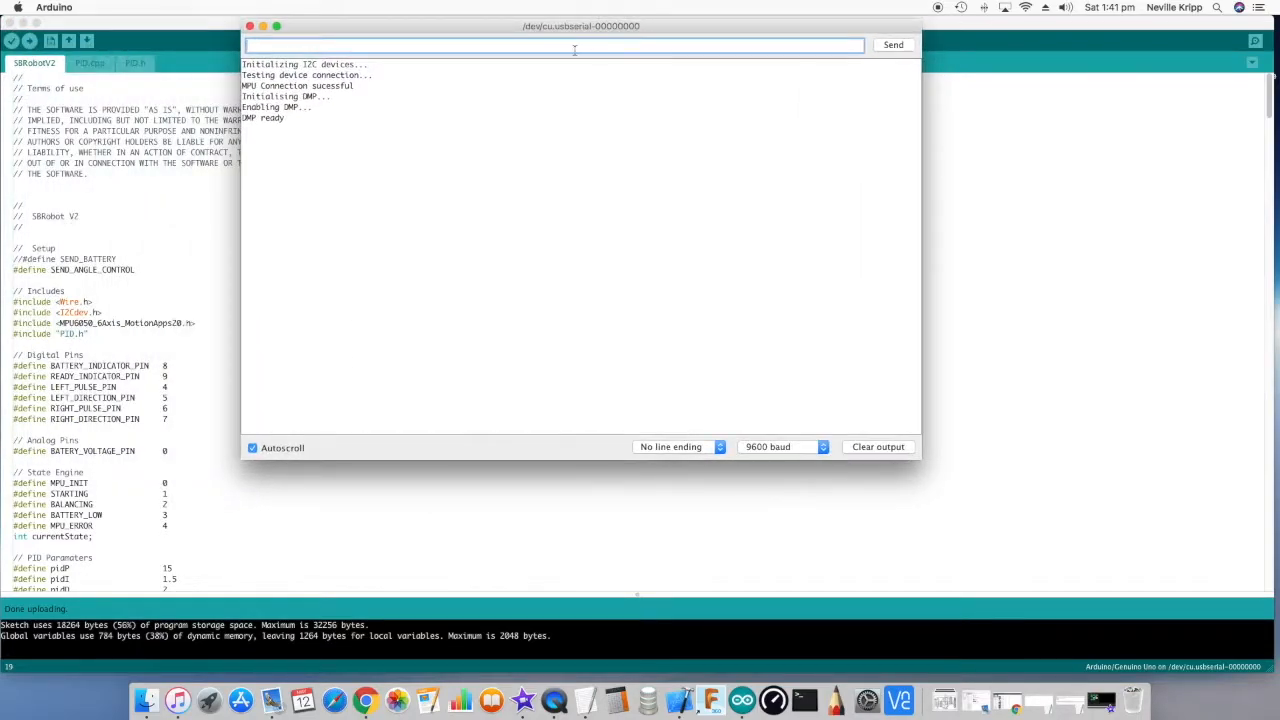
mouse_move(487, 140)
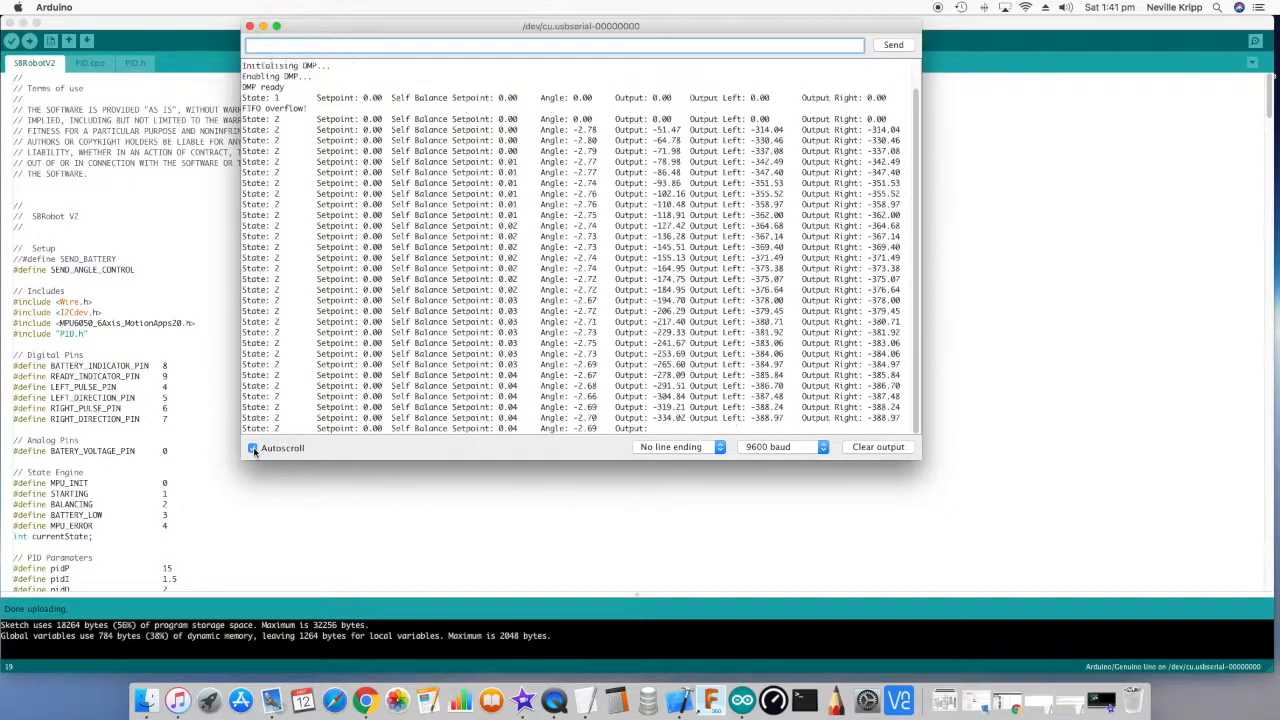
left_click(252, 447)
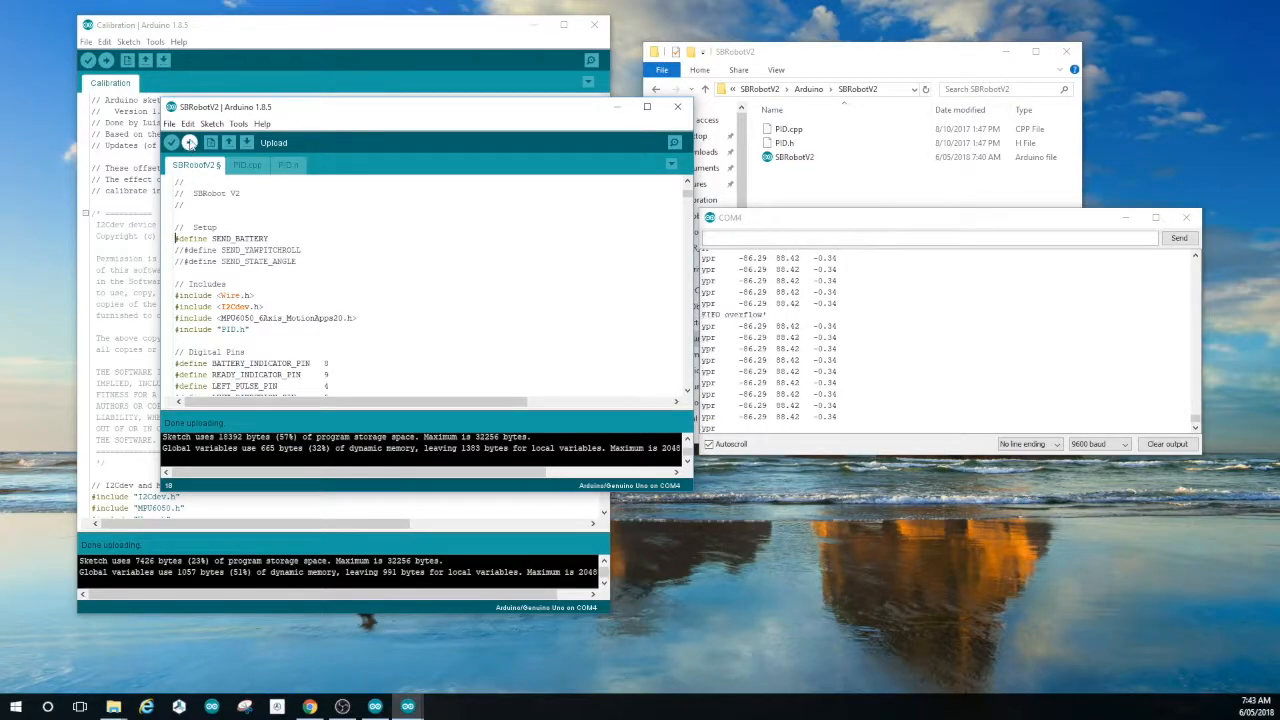
Upload SBRobotV2 with SEND_BATTERY enabled so battery voltage readings stream
left_click(190, 142)
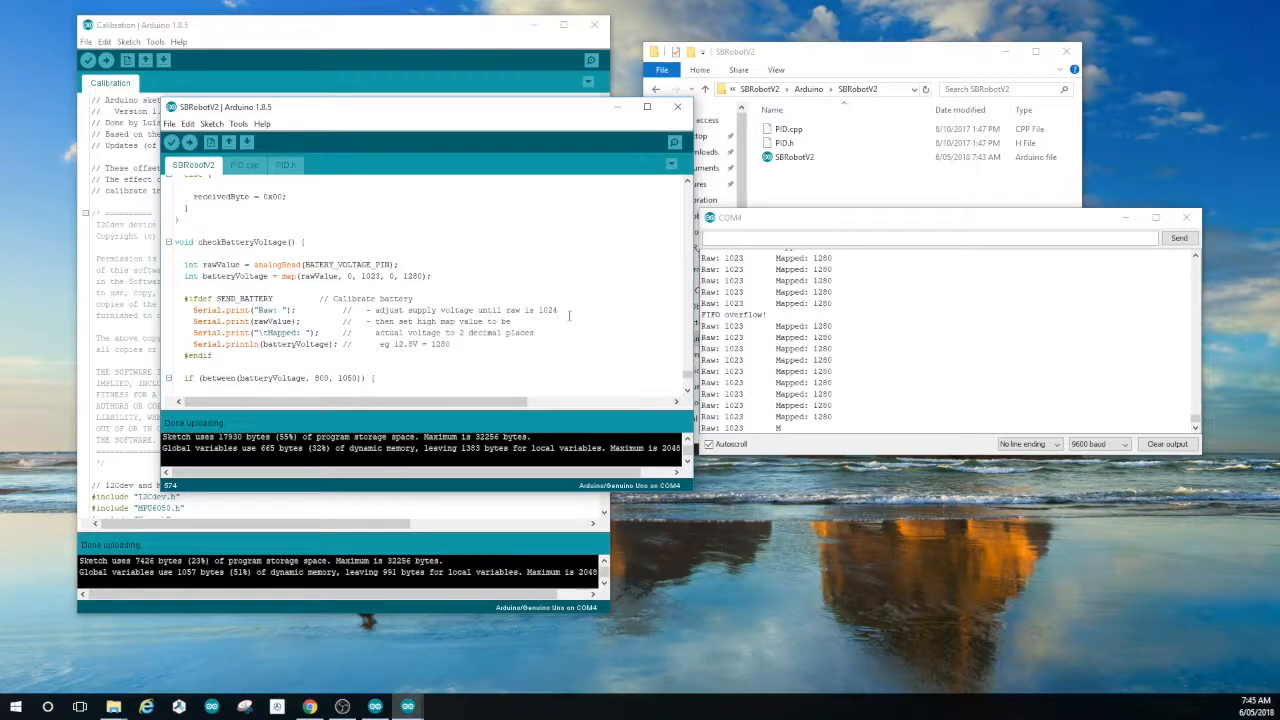
Select a value in checkBatteryVoltage()'s map() call to compare with Raw 1023, Mapped 1280
double_click(410, 275)
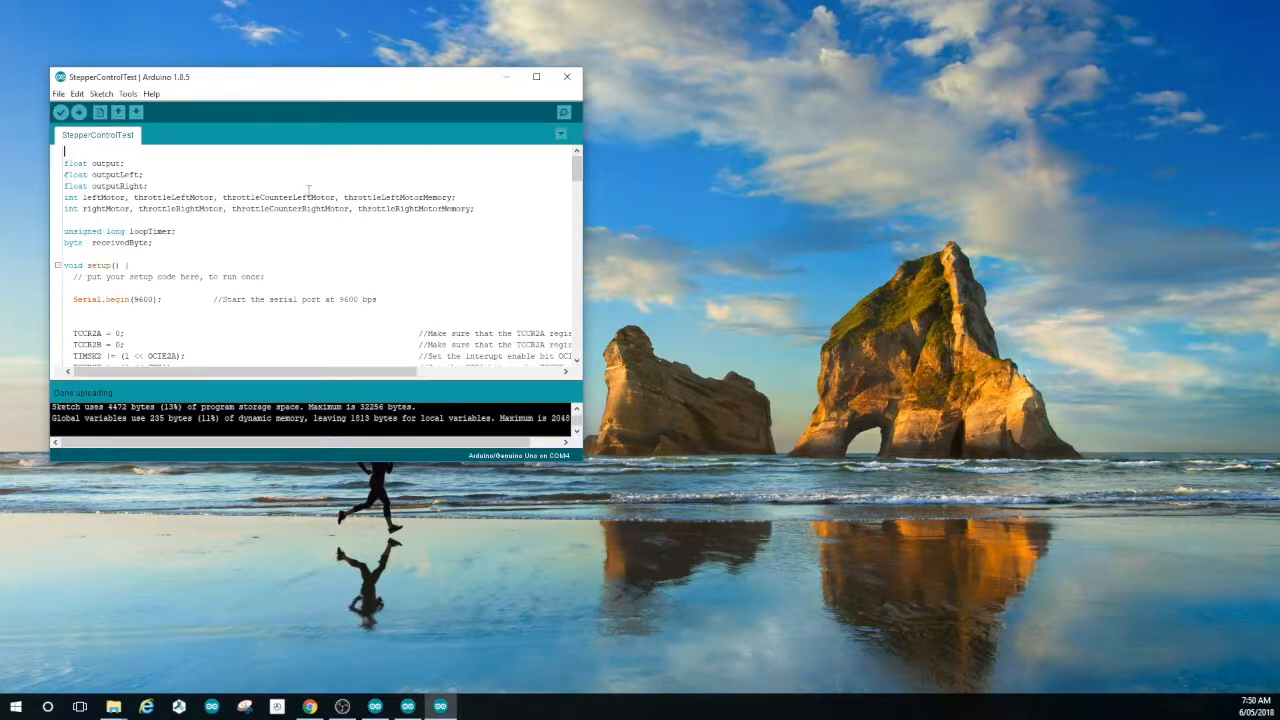
Open the Serial Monitor for StepperControlTest from the Tools menu
left_click(127, 93)
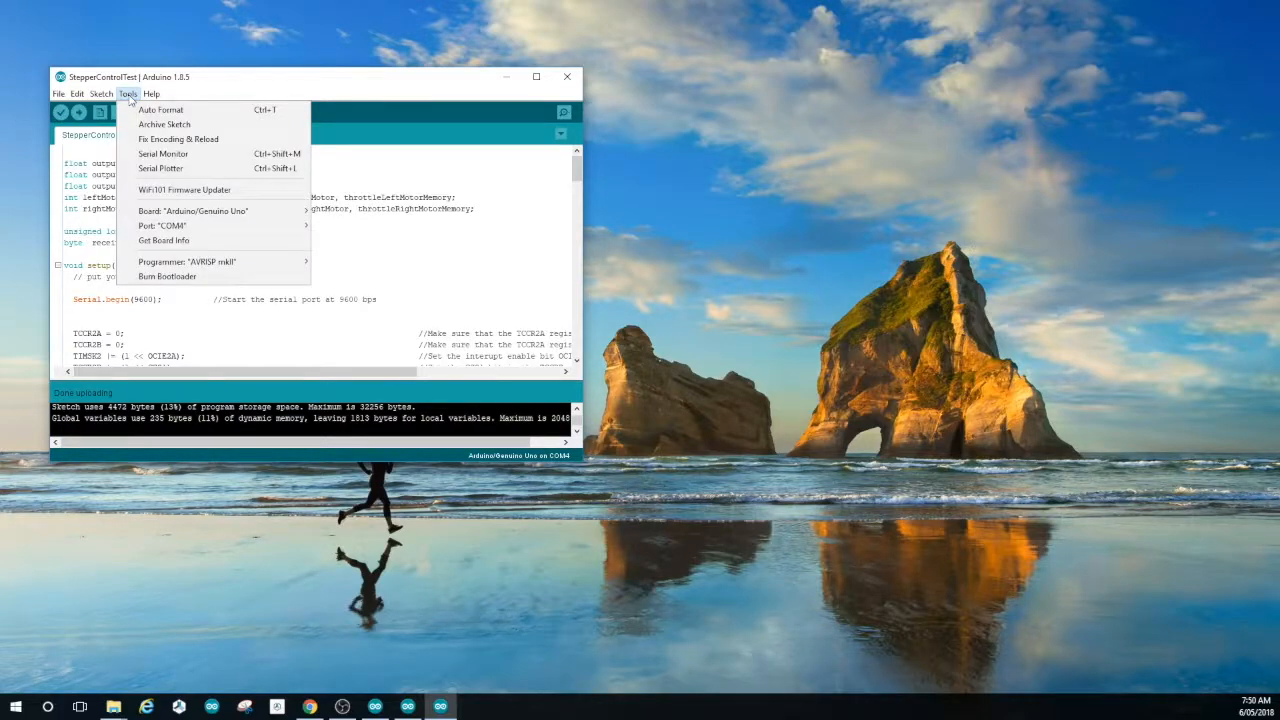
left_click(171, 155)
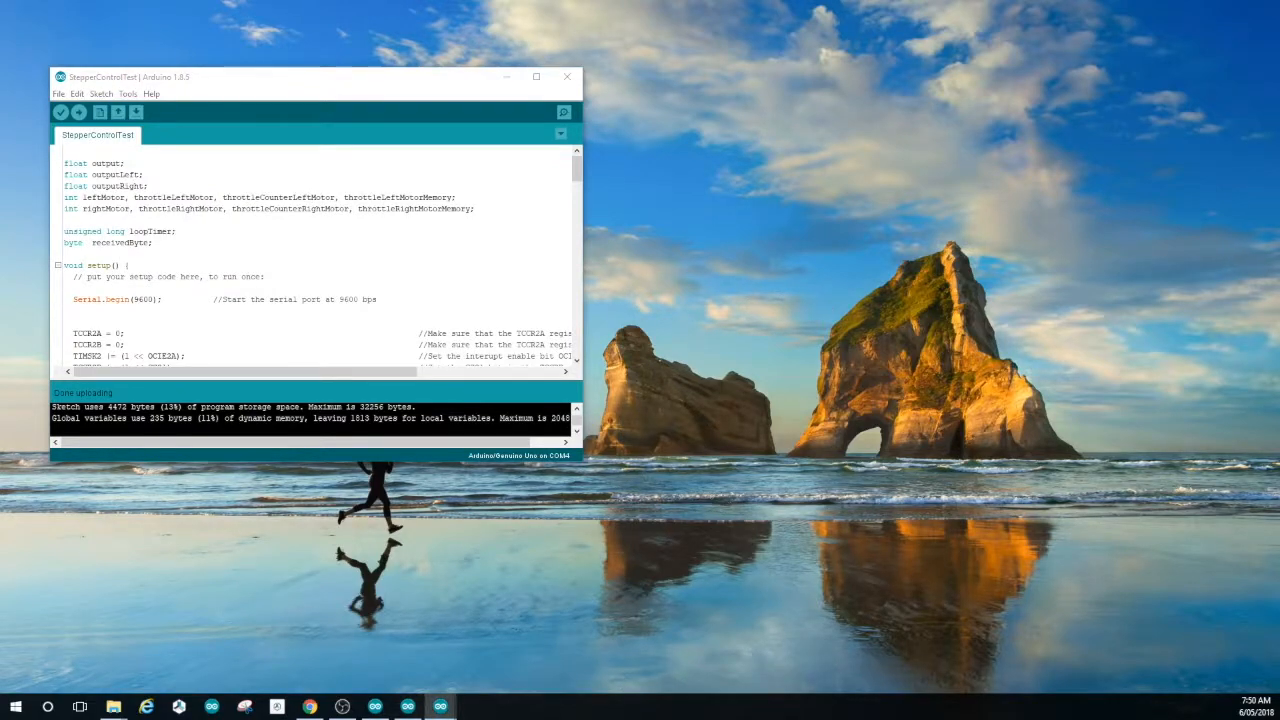
left_click(564, 112)
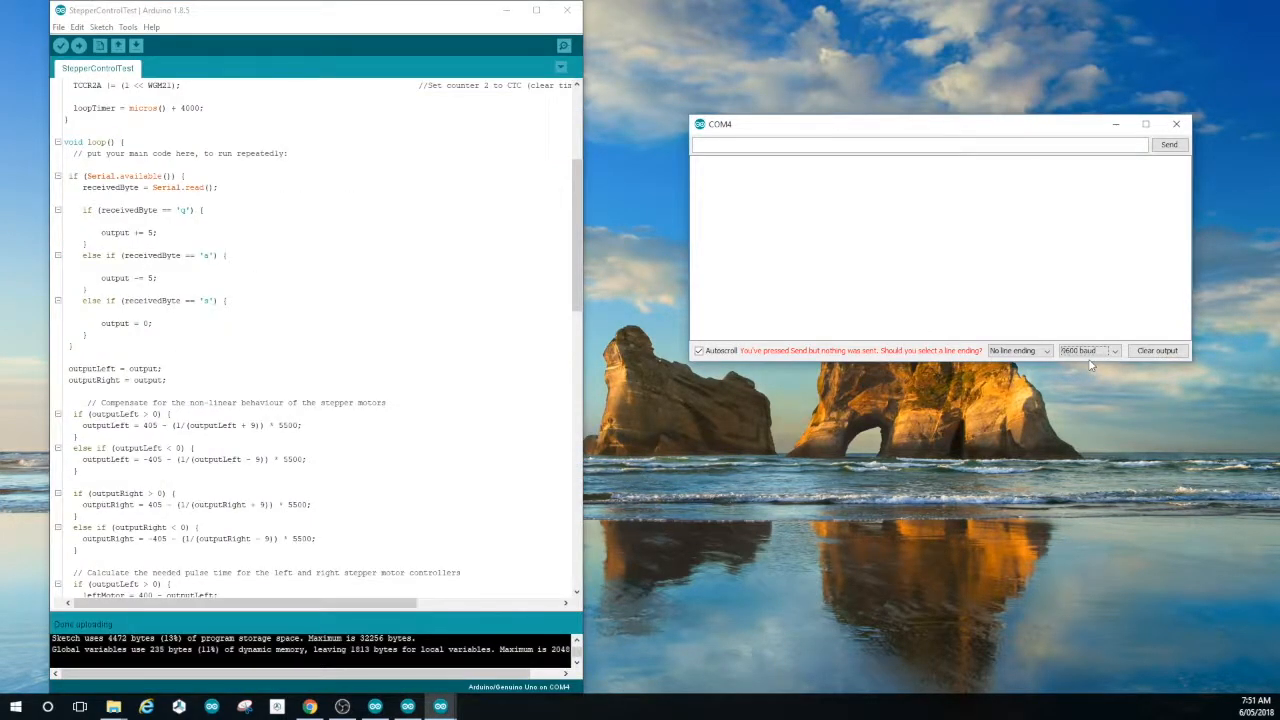
Send q, a, then q to nudge the stepper output from -25 towards -120
type("q")
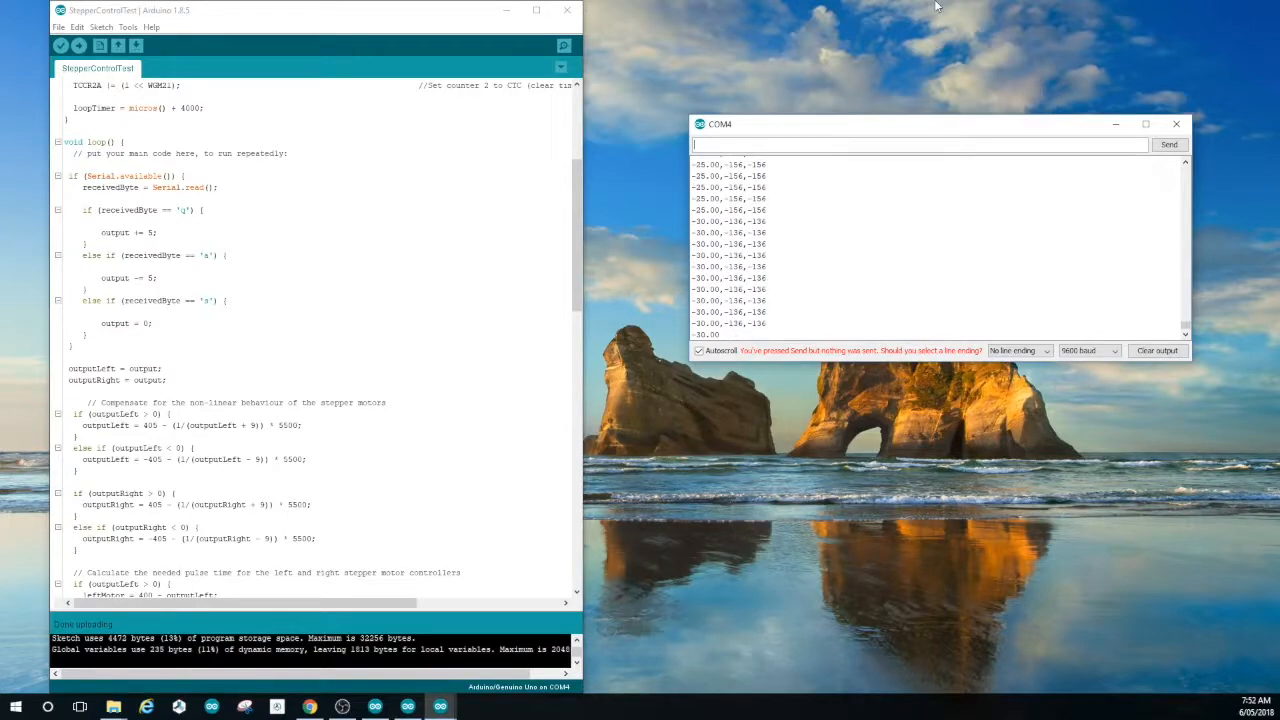
type("a")
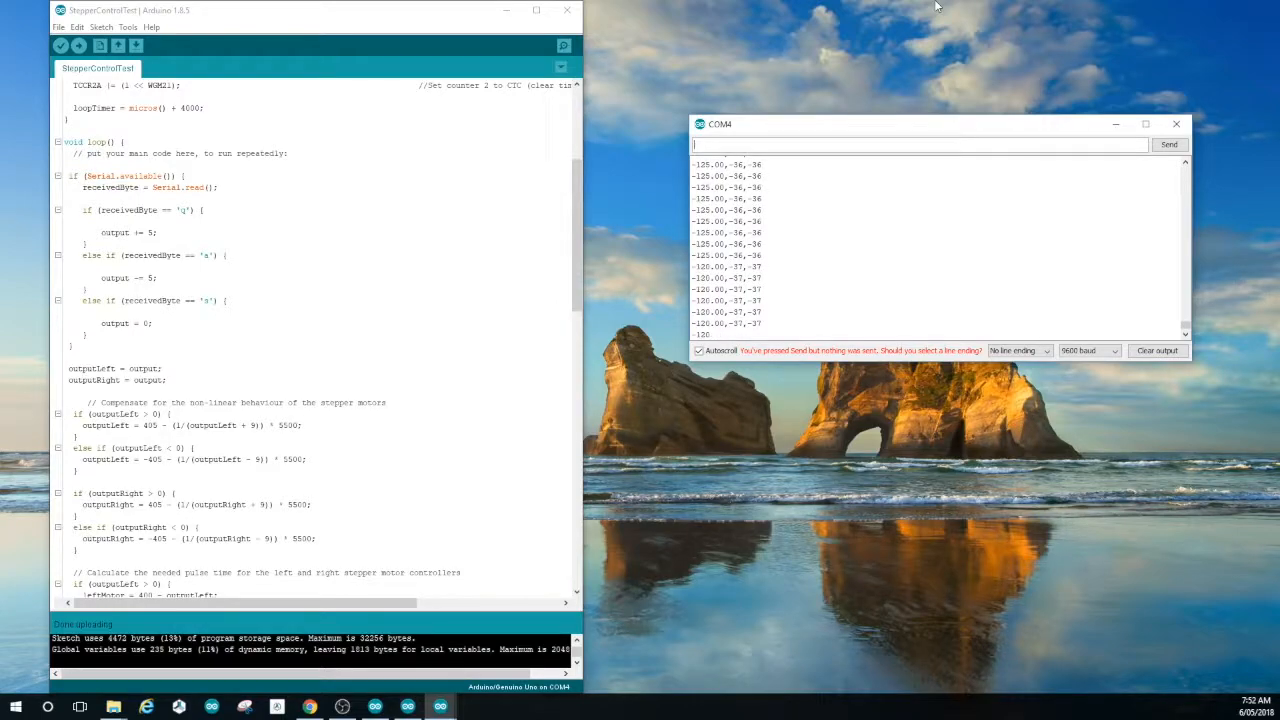
type("q")
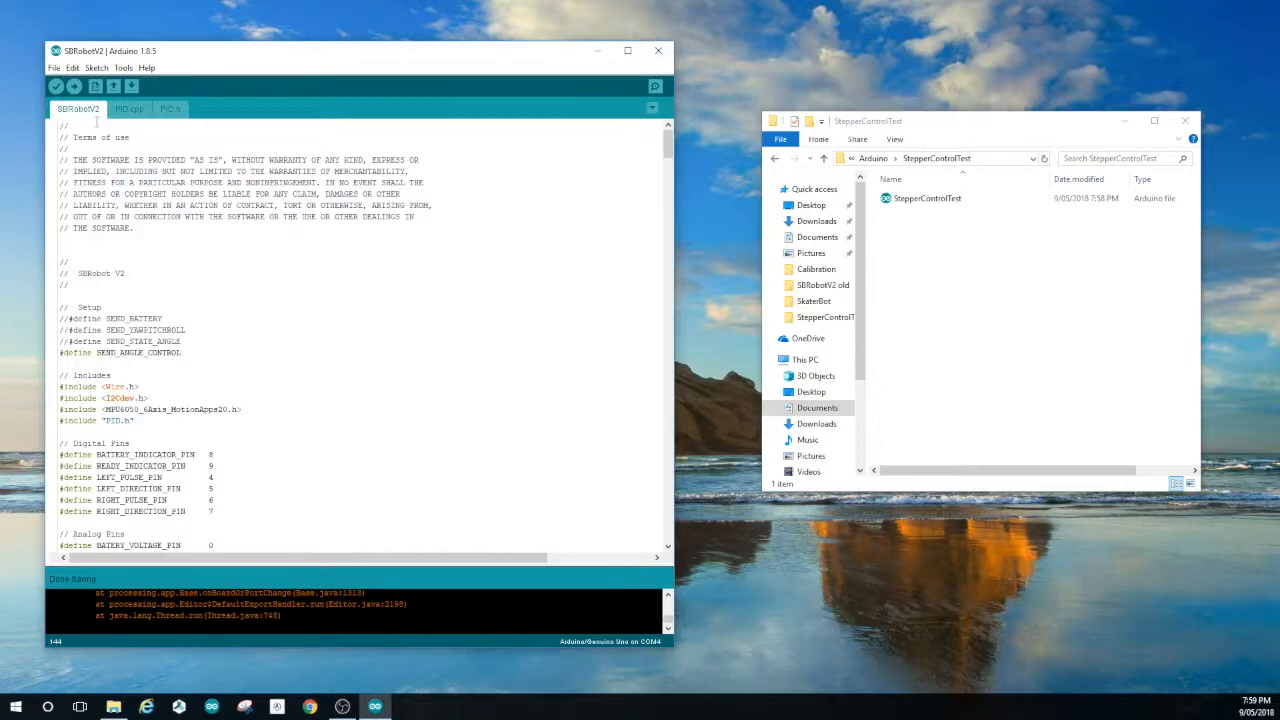
Upload SBRobotV2 with SEND_ANGLE_CONTROL and open the Serial Monitor to see DMP ready
left_click(75, 86)
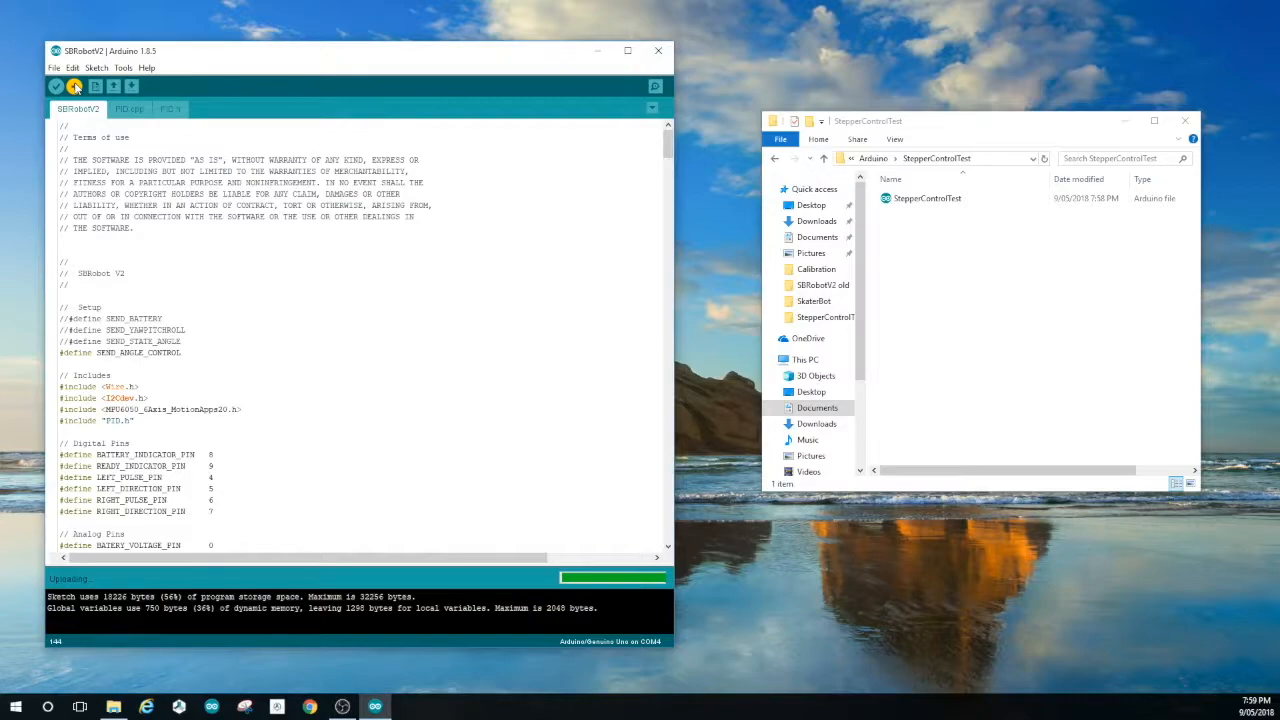
left_click(123, 67)
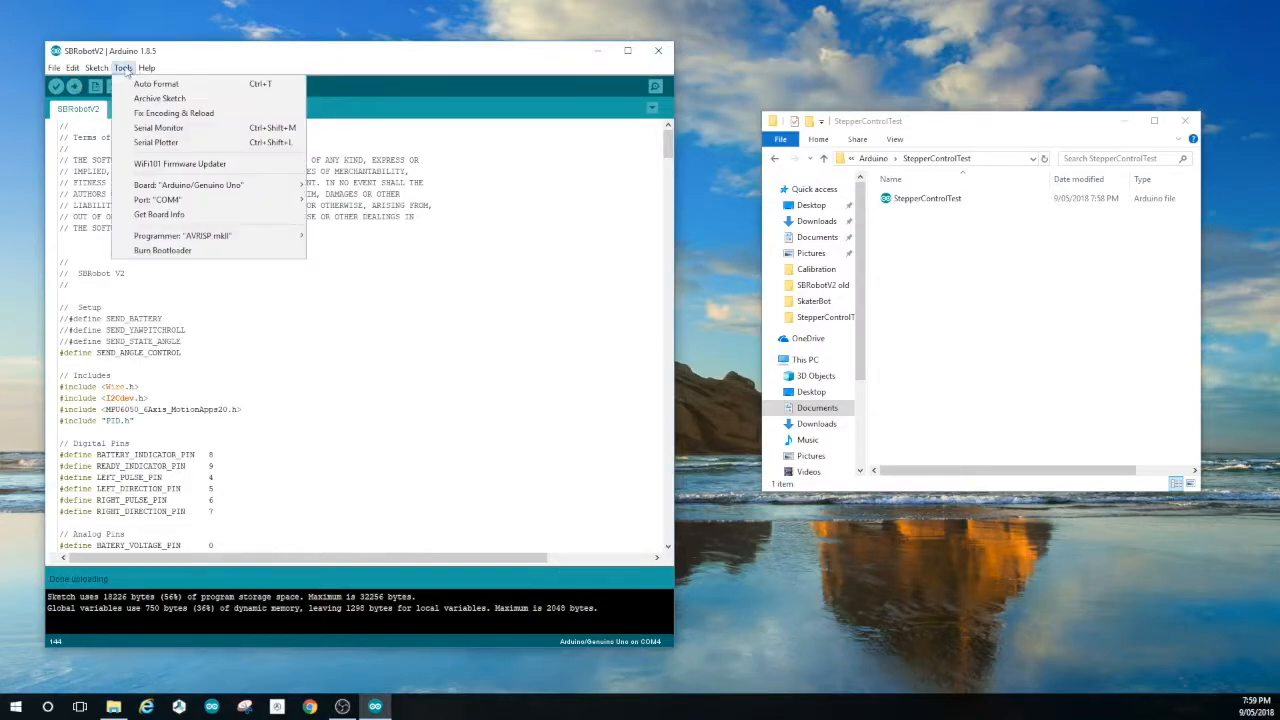
mouse_move(159, 98)
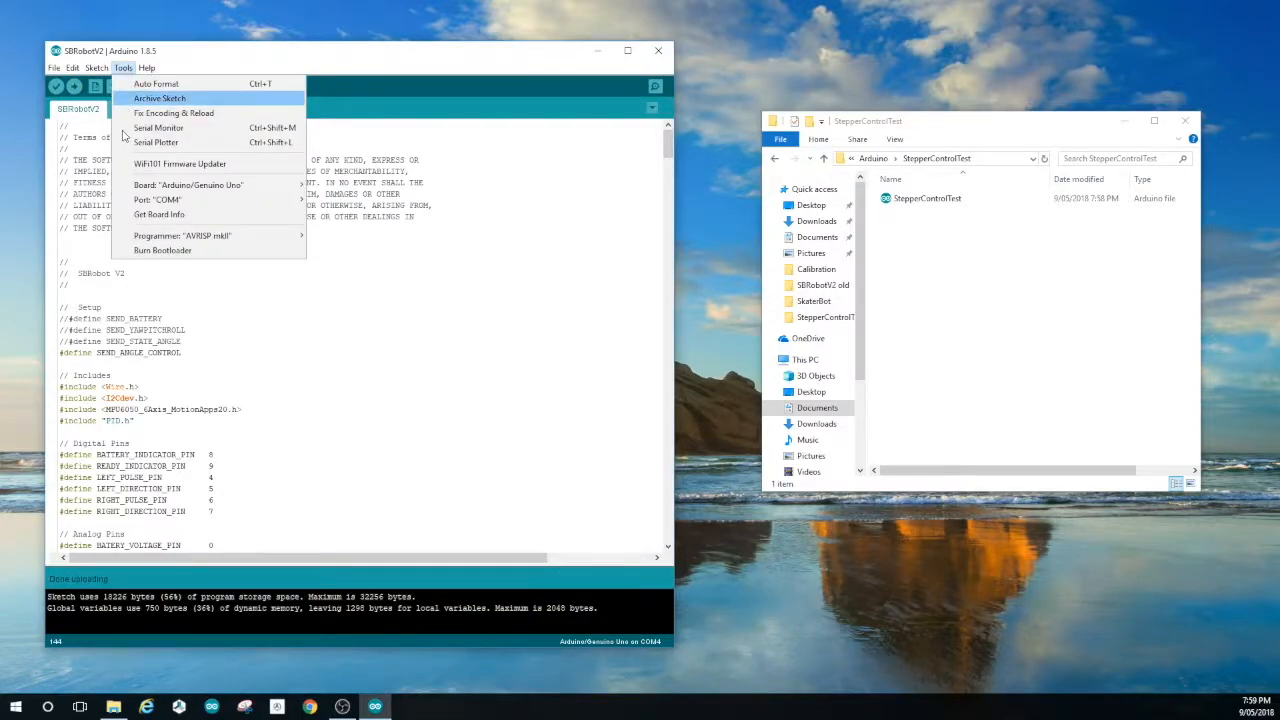
left_click(158, 128)
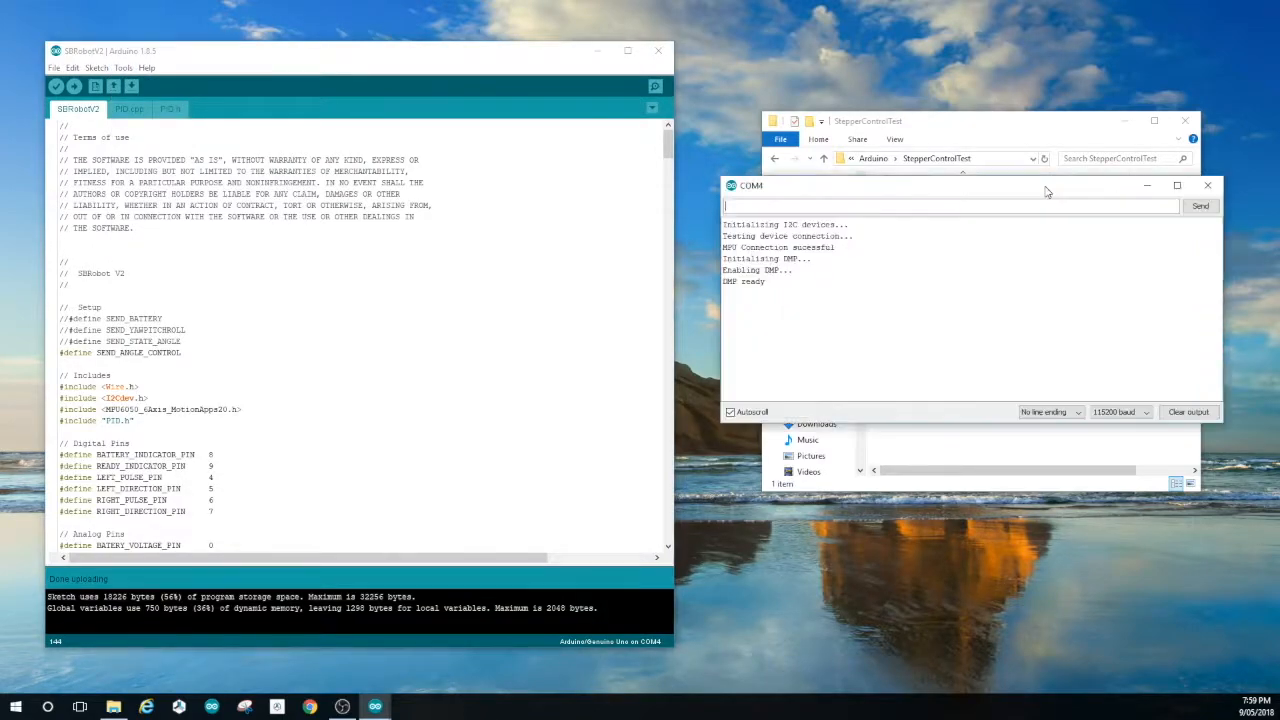